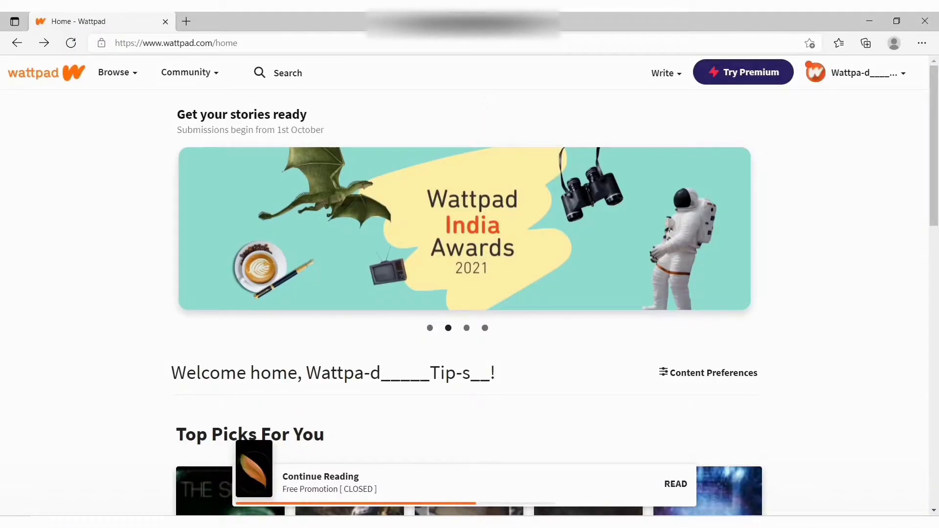
# Go through the account menu's My Profile to the My Stories list of published stories
pyautogui.click(467, 328)
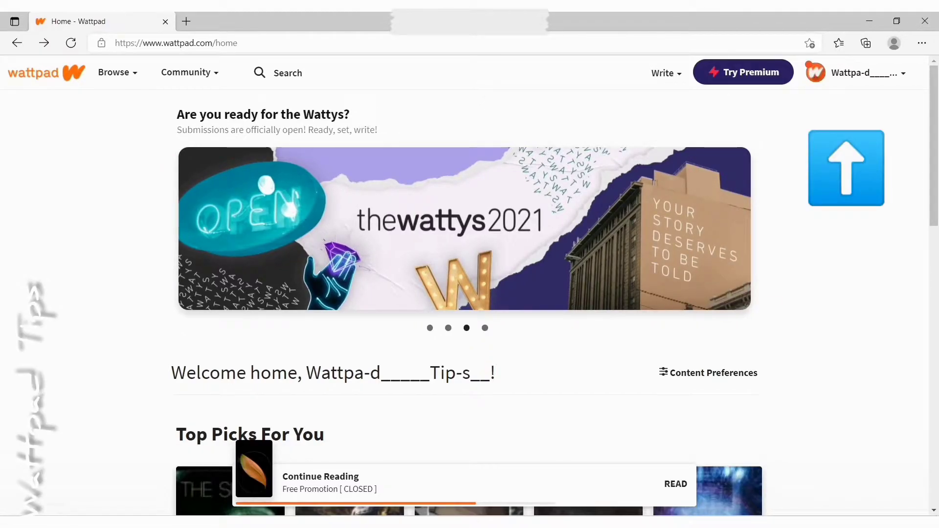
pyautogui.click(845, 168)
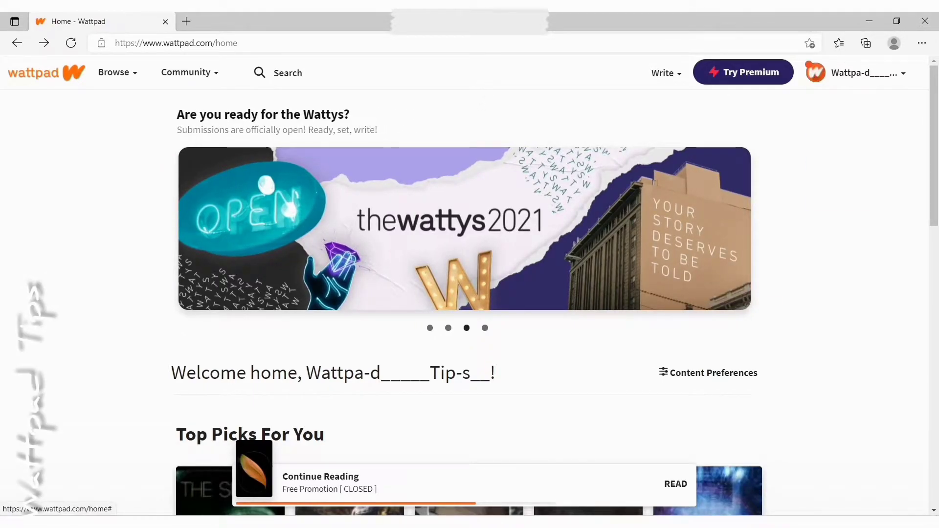
pyautogui.click(861, 72)
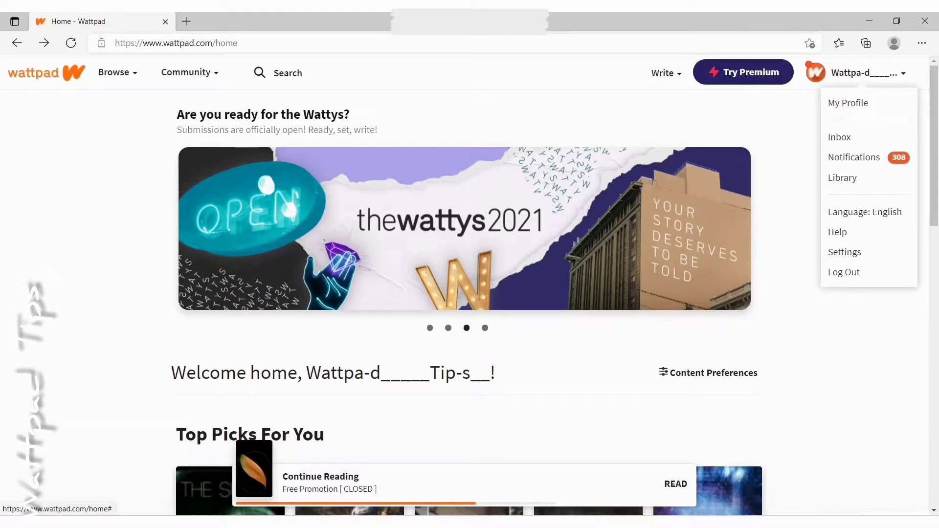
pyautogui.moveTo(848, 102)
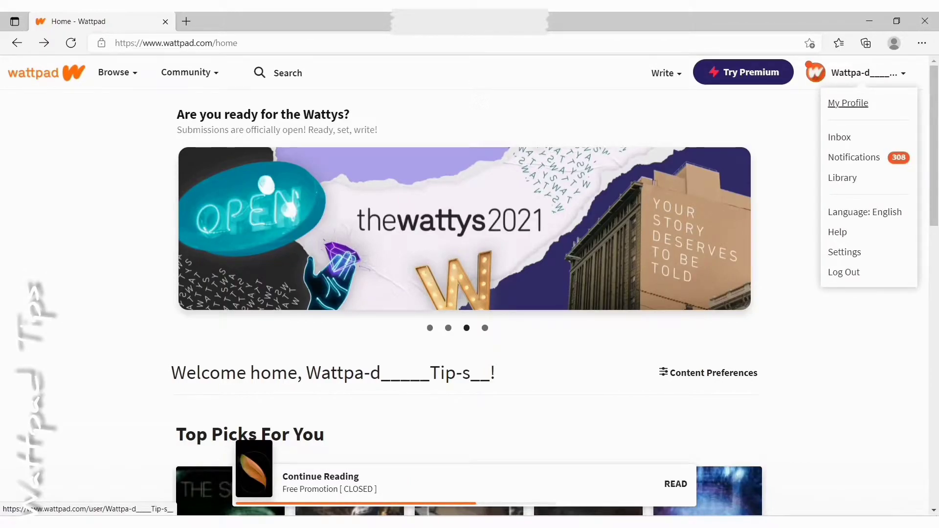
pyautogui.click(848, 102)
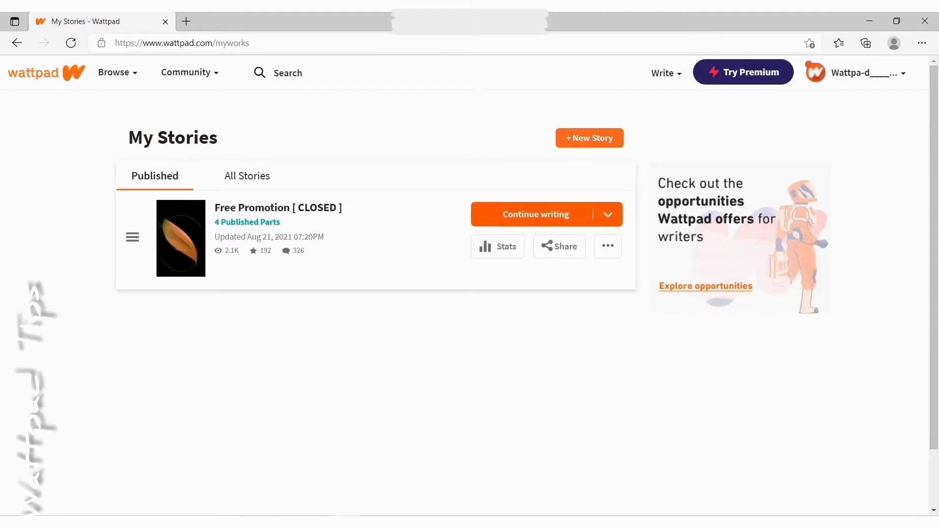
# Open the part 'How your book will be promoted?' of Free Promotion [CLOSED] in the editor
pyautogui.click(607, 214)
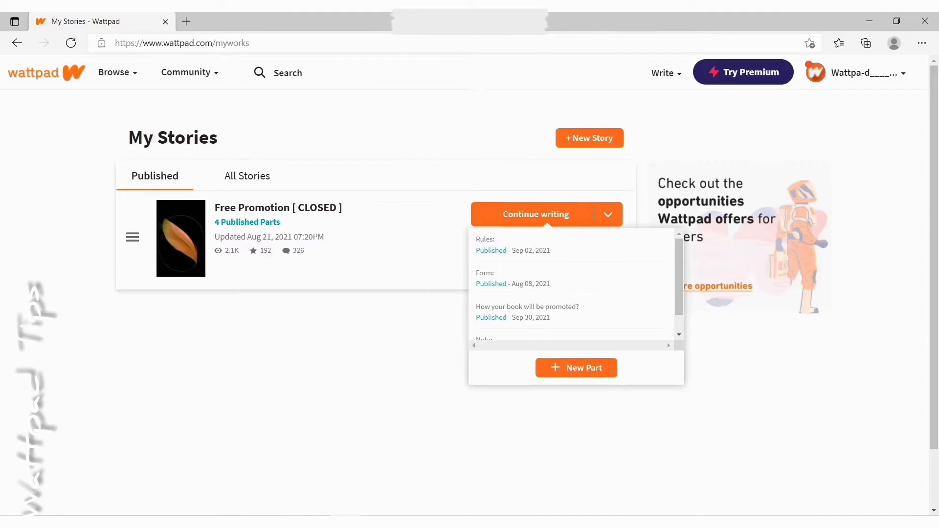
pyautogui.click(527, 307)
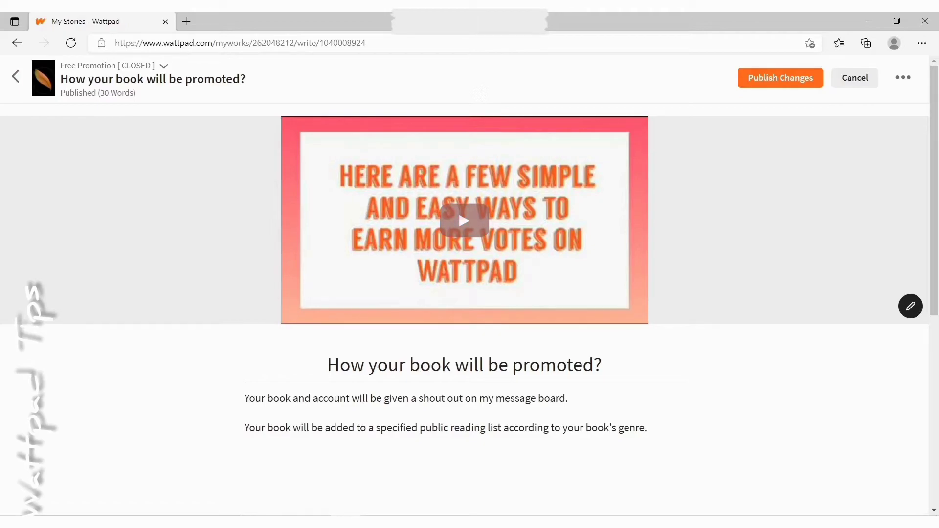
# Remove the YouTube video from the part's header and begin adding a header image
pyautogui.click(911, 307)
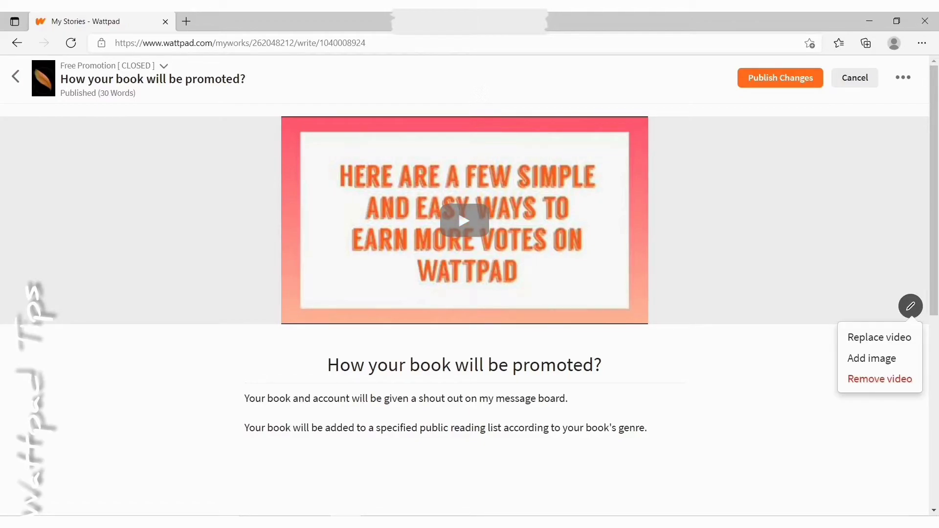
pyautogui.click(880, 379)
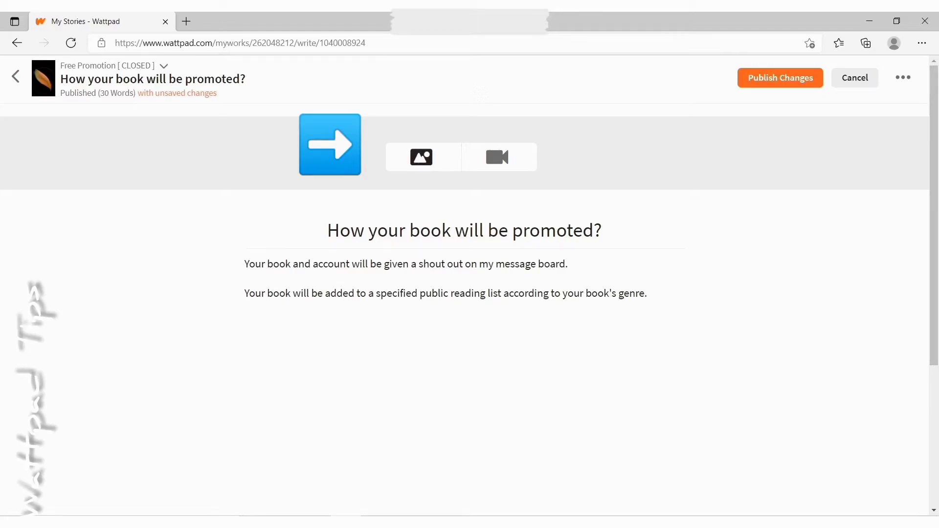
pyautogui.click(329, 144)
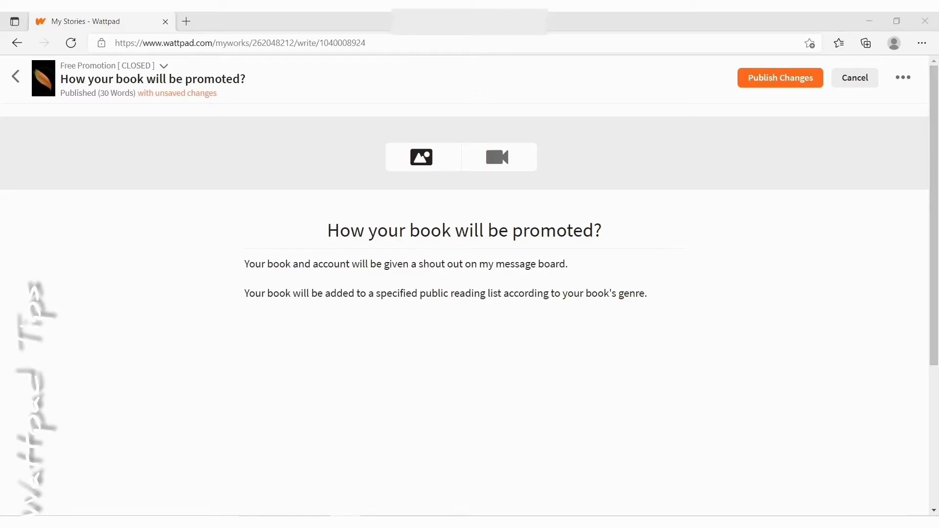
pyautogui.click(421, 157)
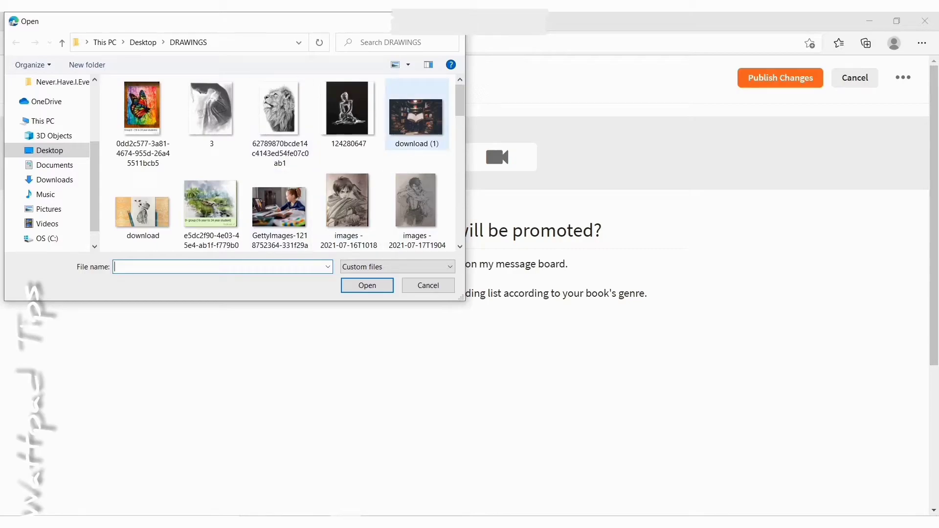
# Upload 'download (1)', the open-book library photo, as the header image
pyautogui.click(416, 200)
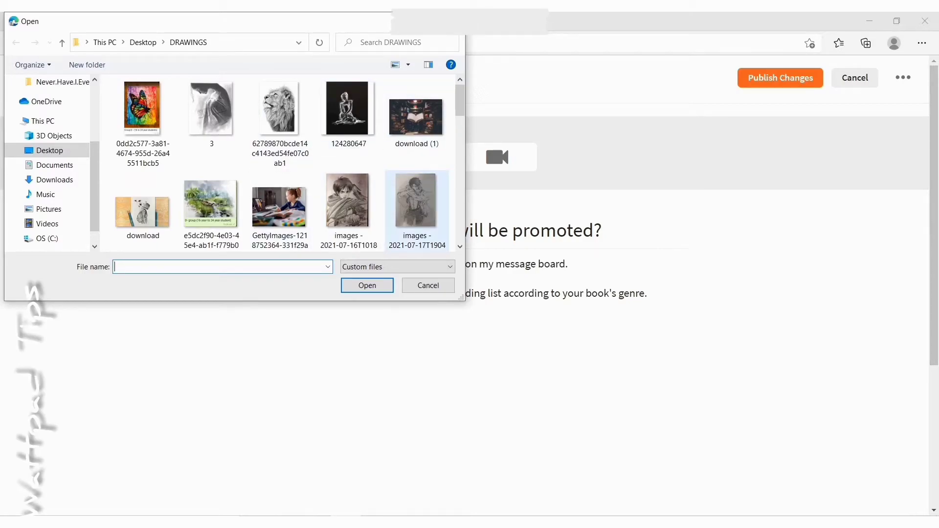
pyautogui.click(415, 114)
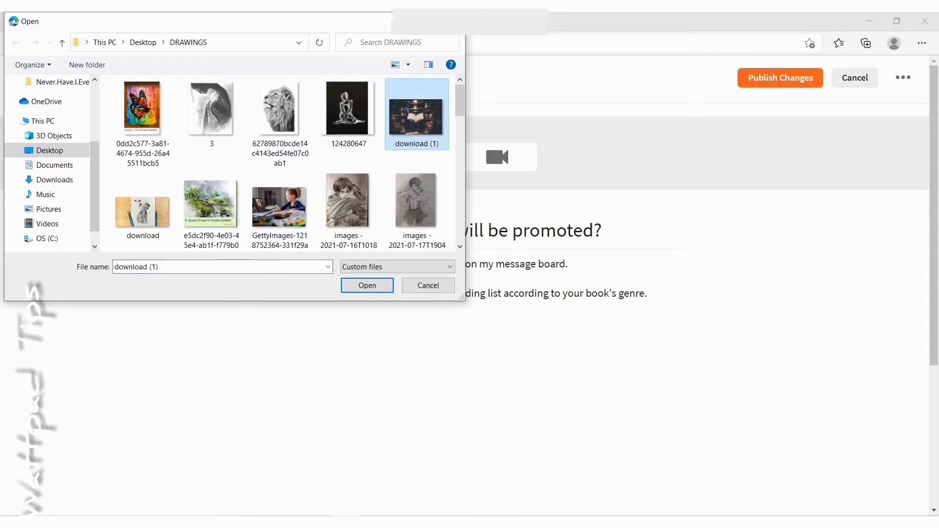
pyautogui.click(366, 286)
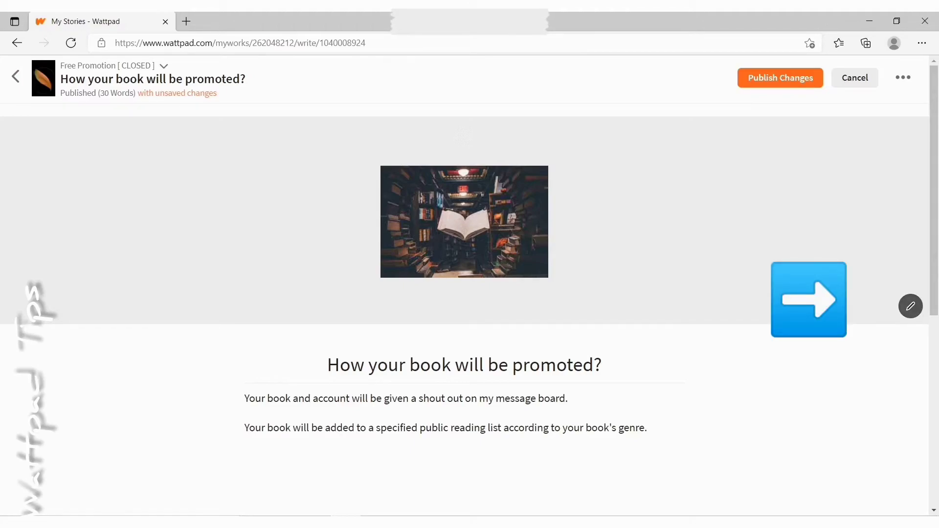
# Add the pasted YouTube promotion video link to the part's header
pyautogui.click(910, 306)
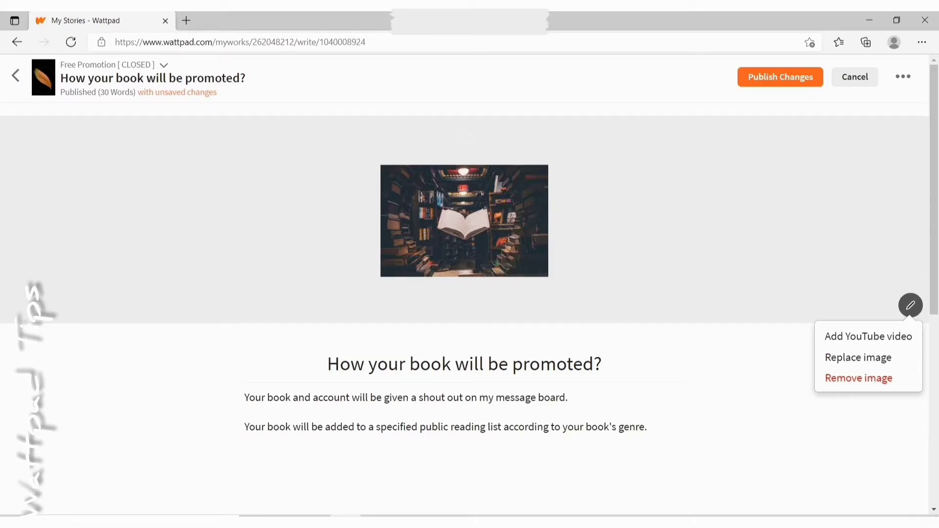
pyautogui.click(868, 337)
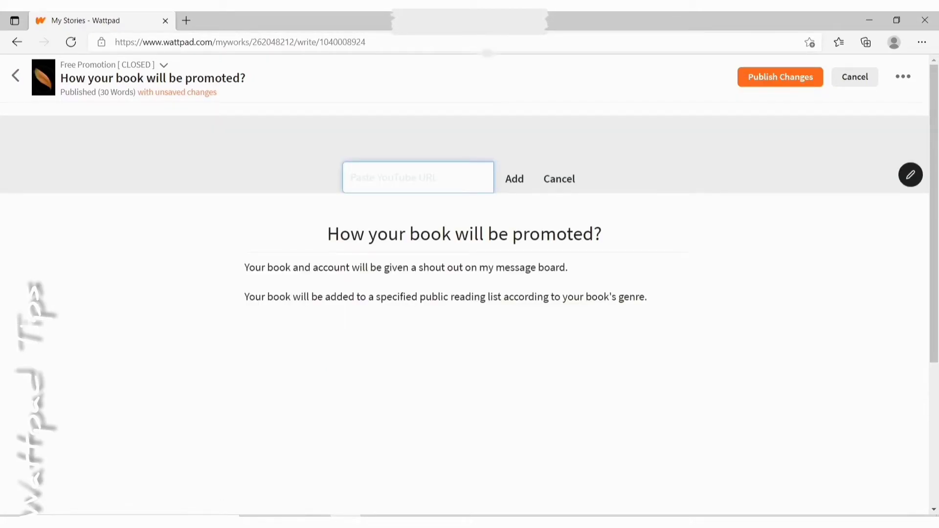
pyautogui.click(418, 177)
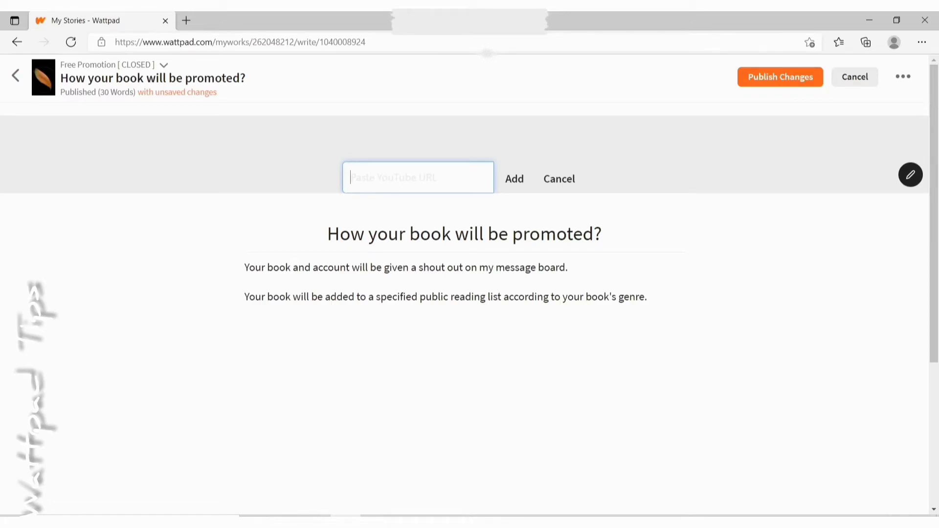
pyautogui.rightClick(418, 178)
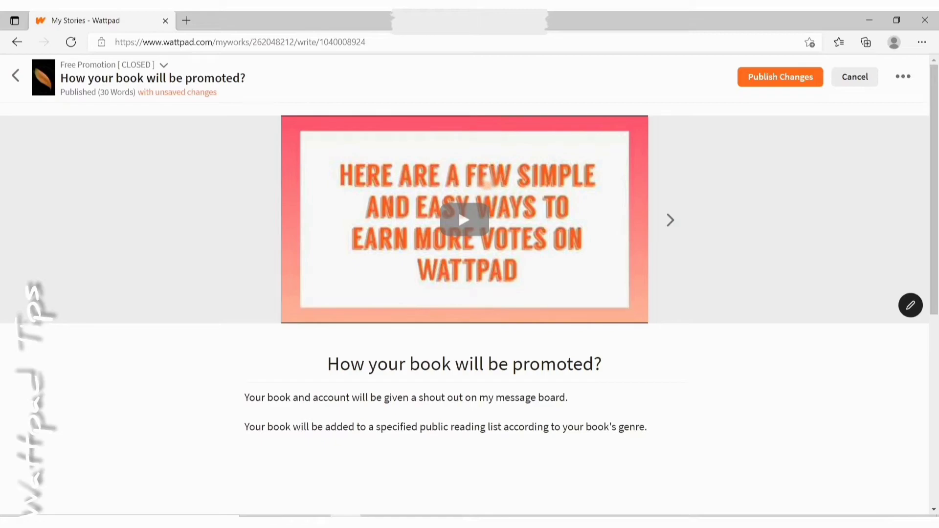
# Check the book image and video header slides, then publish the part's changes
pyautogui.click(670, 220)
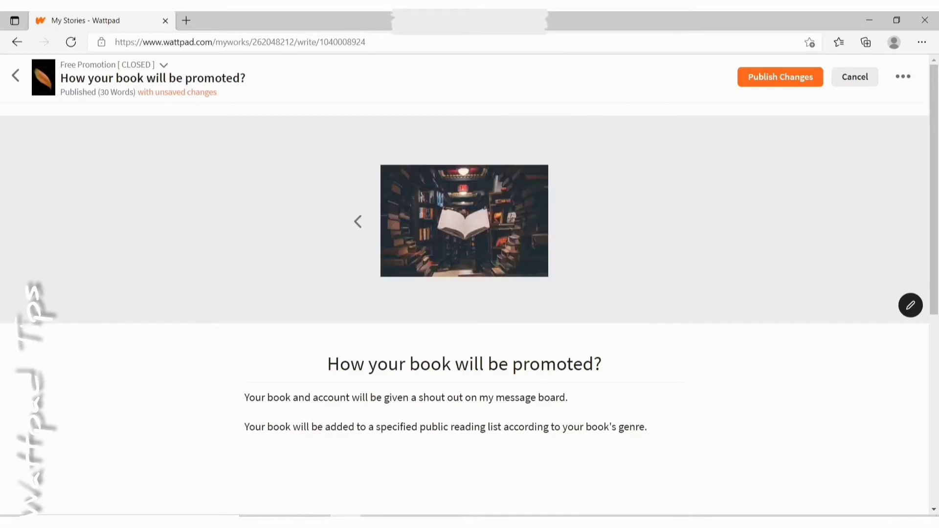
pyautogui.click(357, 222)
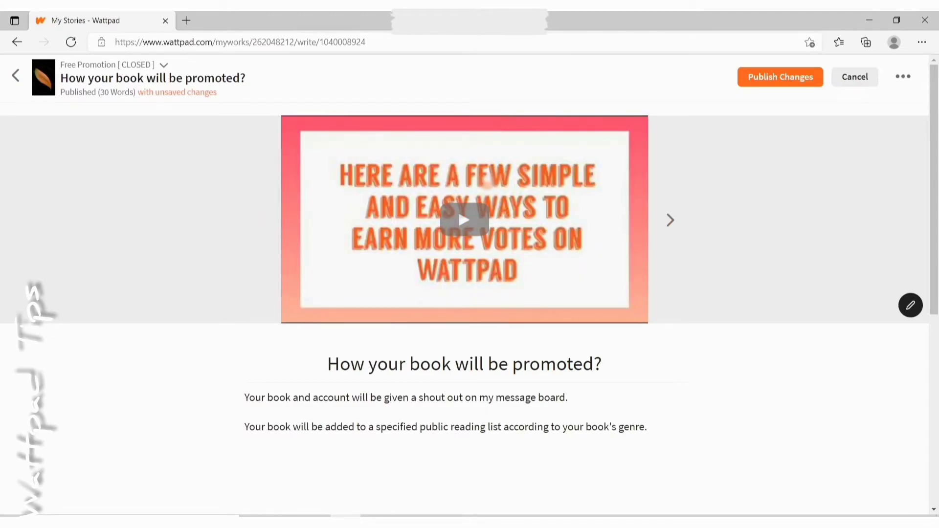
pyautogui.click(670, 221)
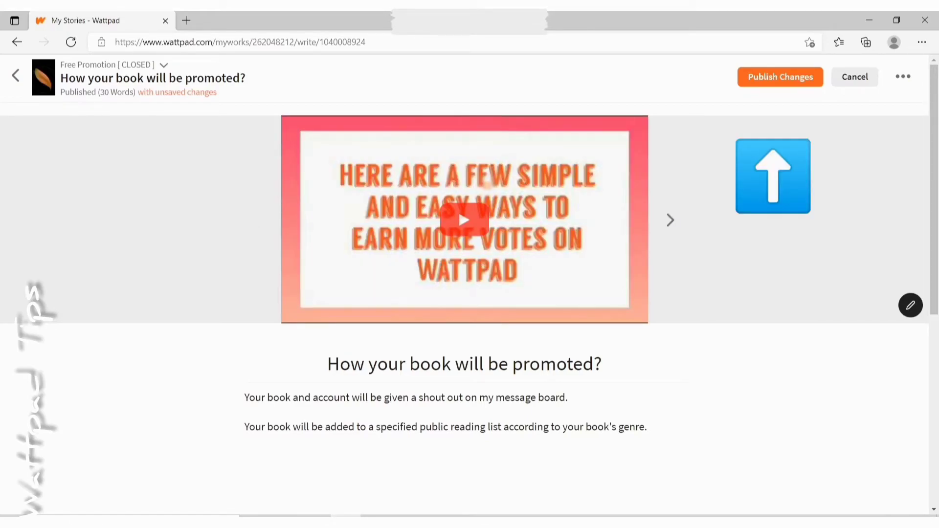
pyautogui.click(670, 220)
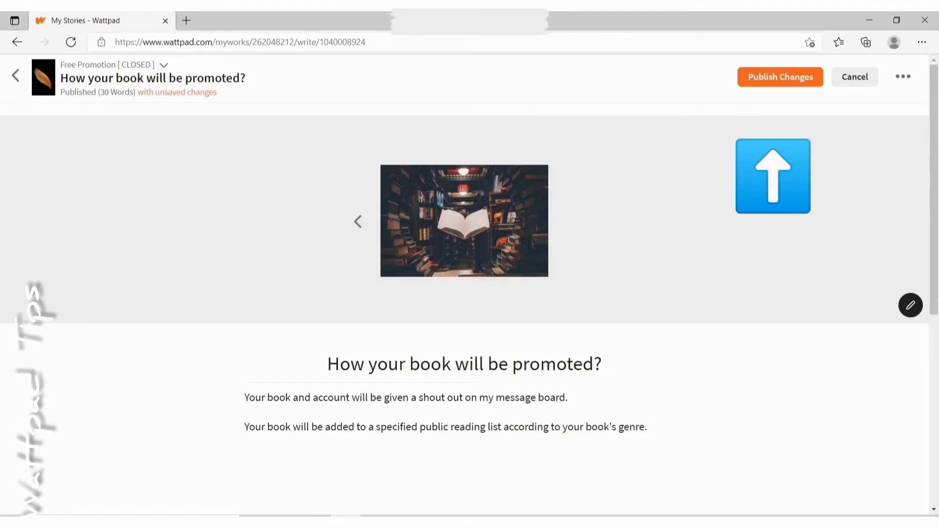
pyautogui.click(773, 176)
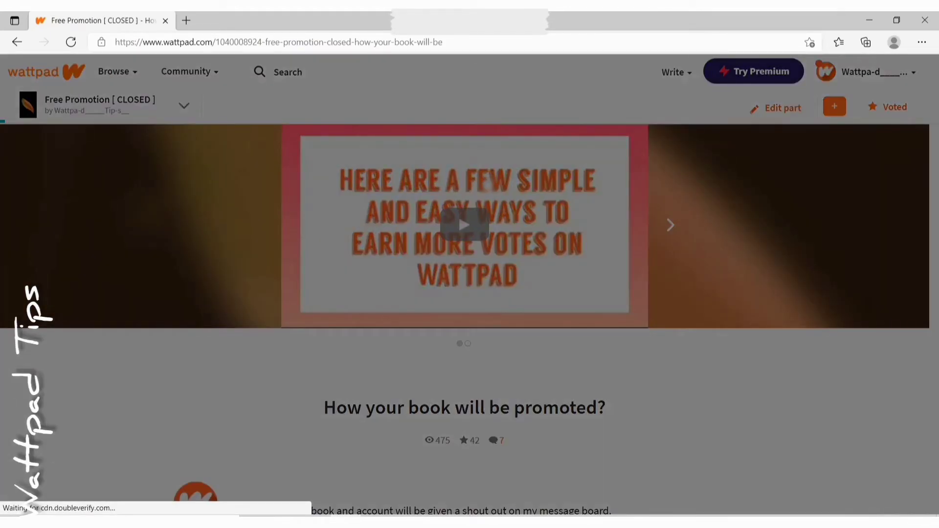
# Close the Congratulations popup and return to editing the published part
pyautogui.click(834, 107)
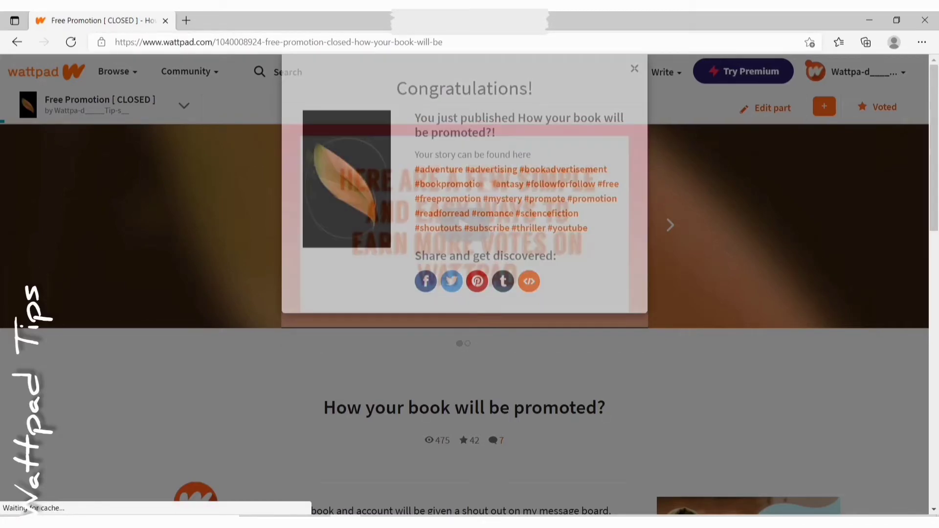
pyautogui.click(634, 68)
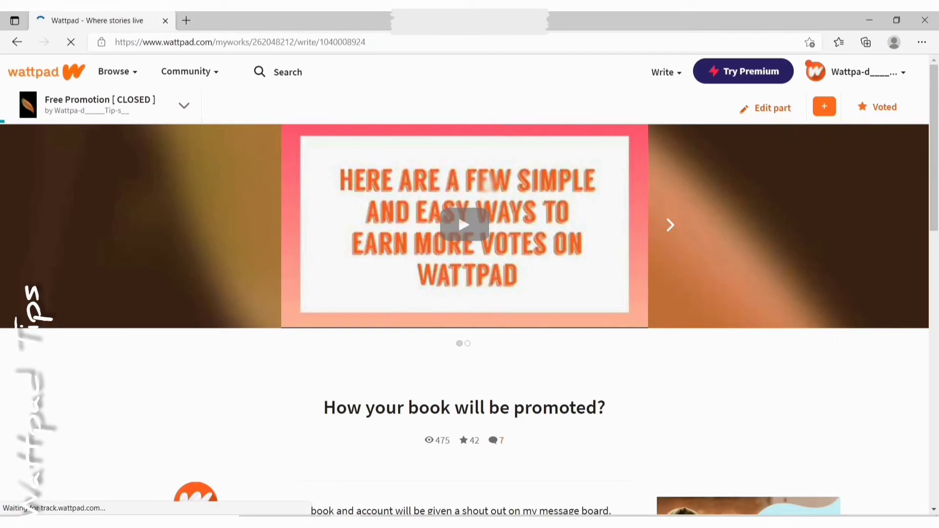
# Delete the book image slide so only the video header remains, and republish
pyautogui.click(772, 108)
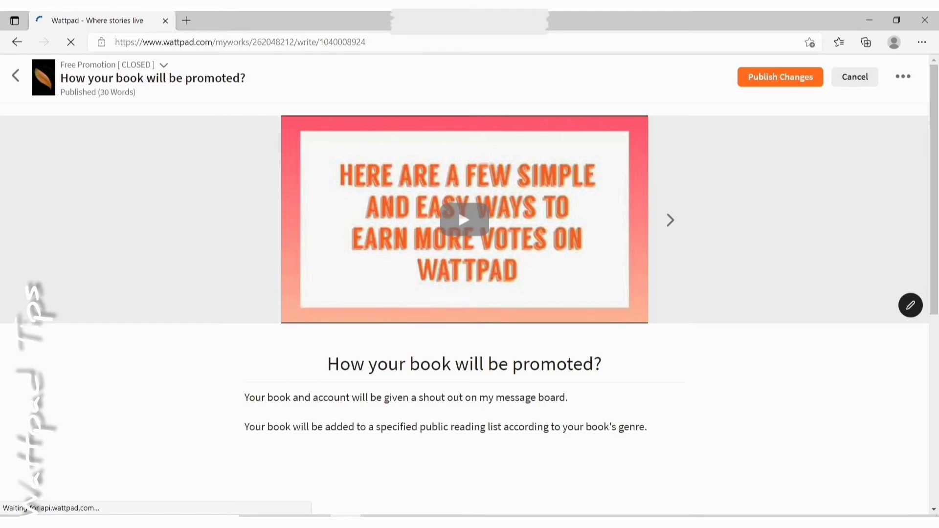
pyautogui.click(910, 305)
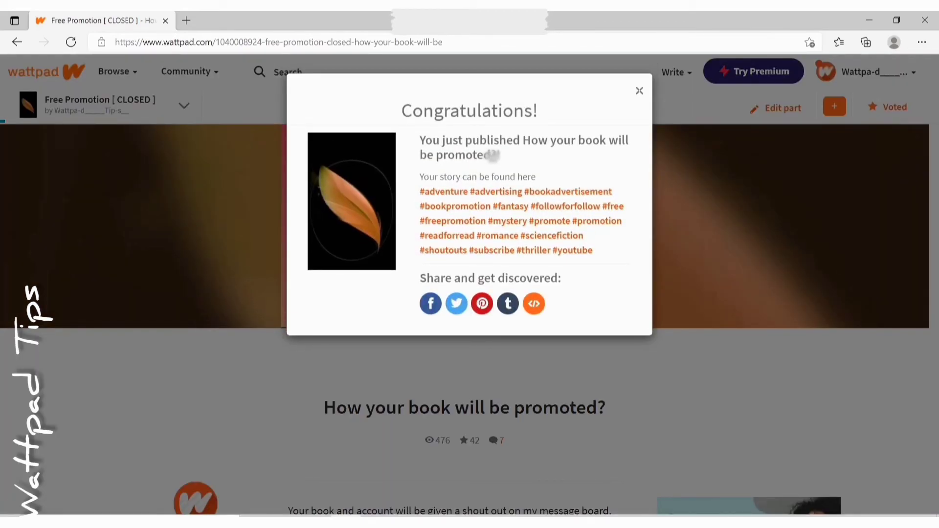
# Close the congratulations popup and scroll through the published part with its video header
pyautogui.click(639, 91)
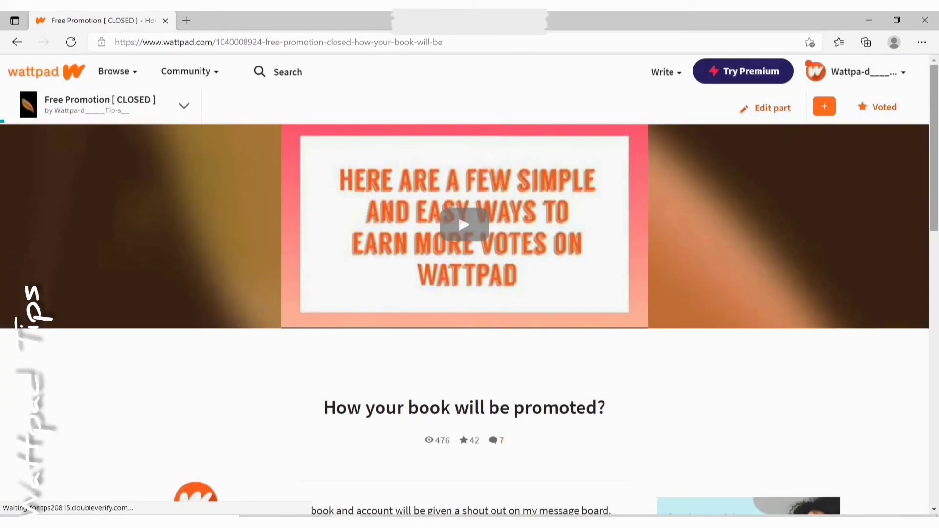
pyautogui.scroll(-3)
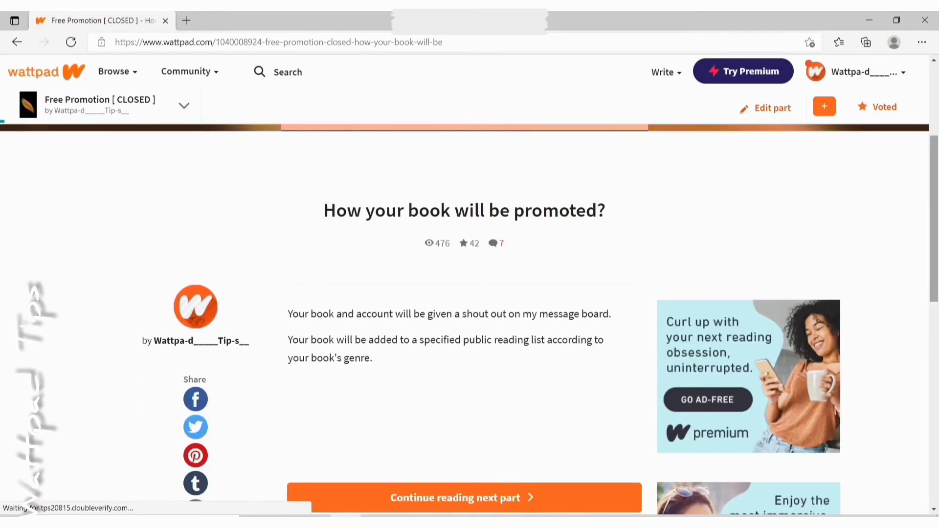
pyautogui.scroll(-3)
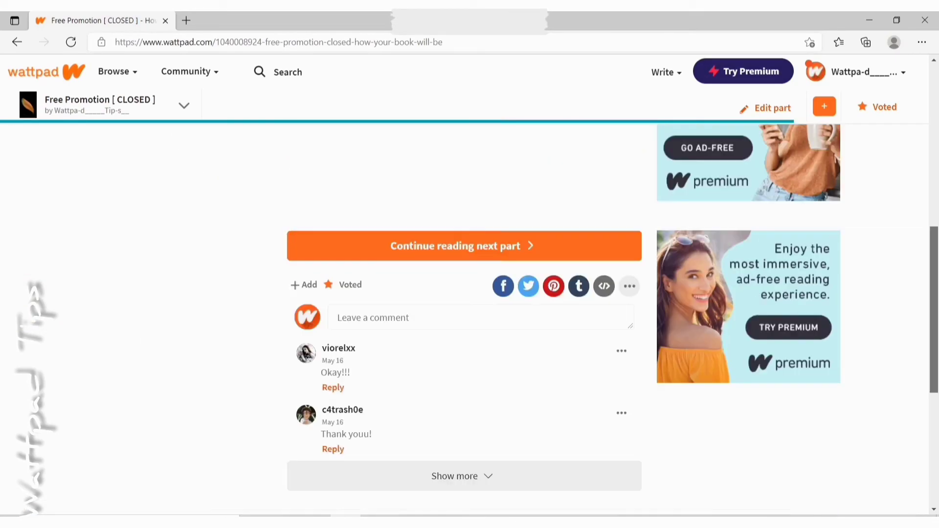
pyautogui.scroll(3)
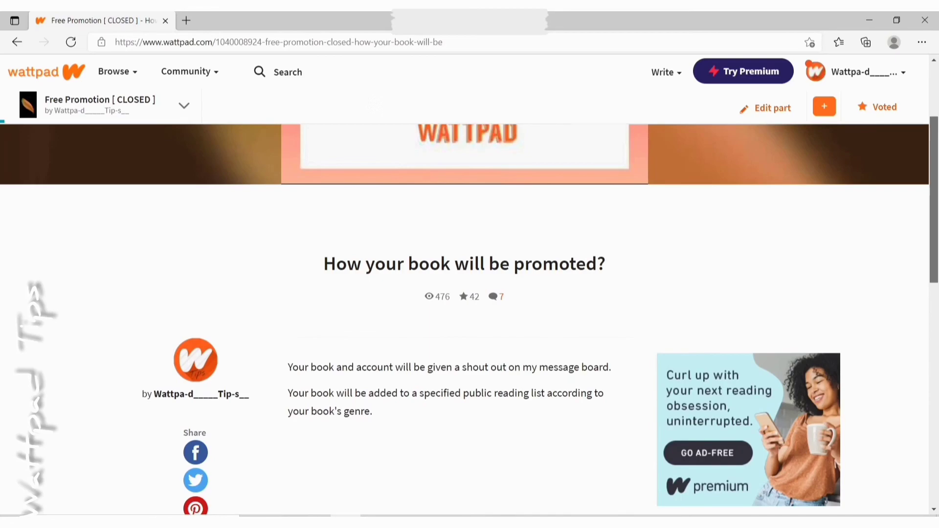
pyautogui.scroll(-3)
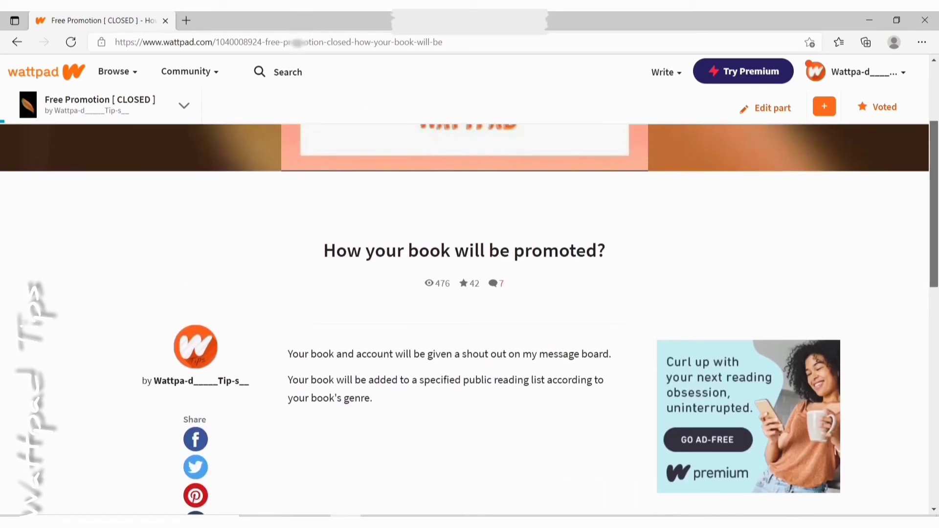
pyautogui.scroll(3)
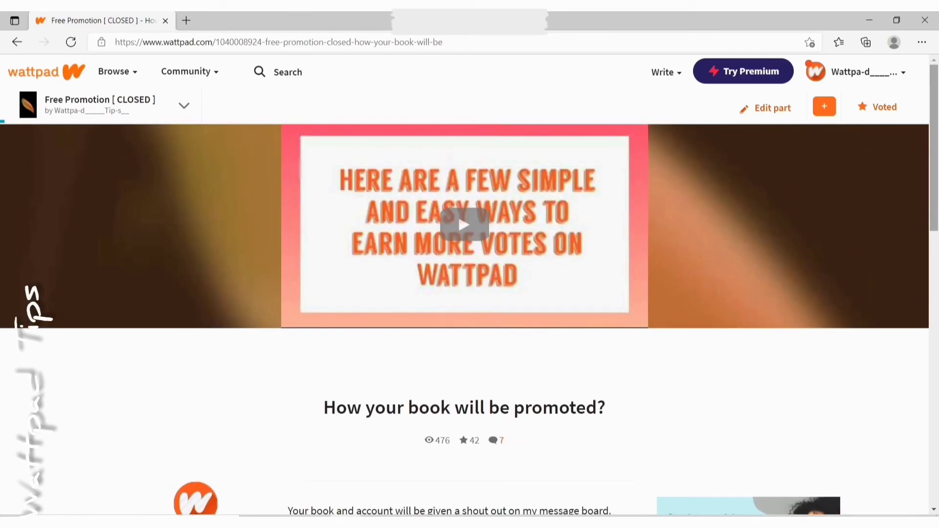